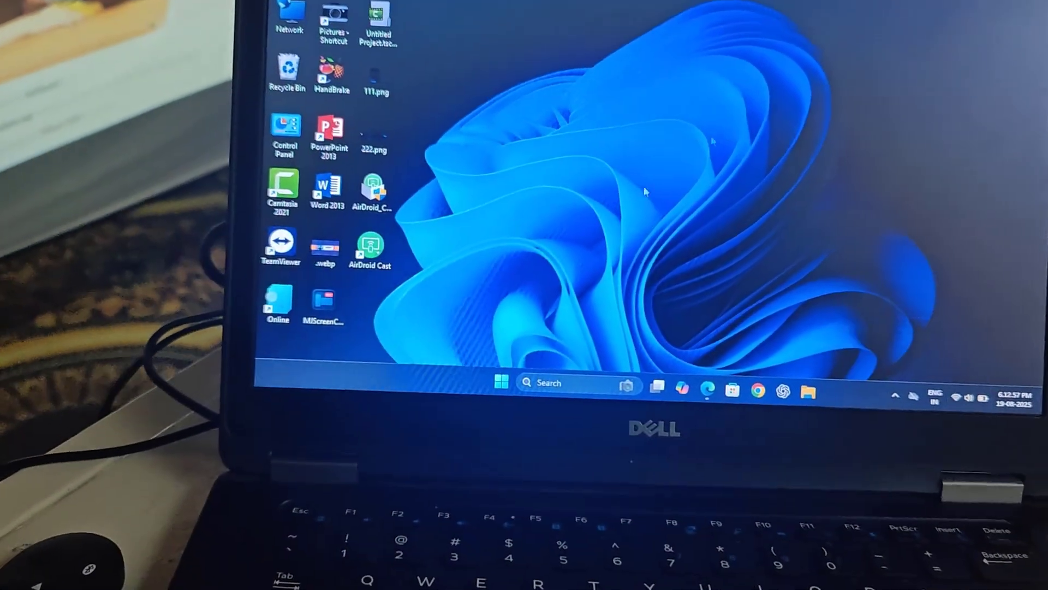
Reach the Projecting to this PC settings from Start via Settings > System
click(501, 383)
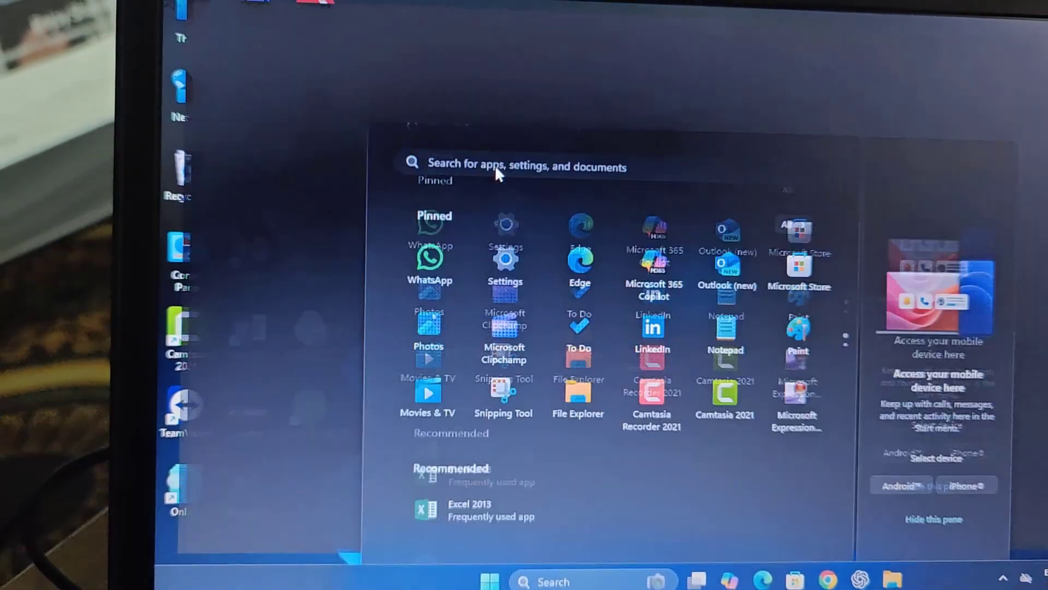
click(505, 257)
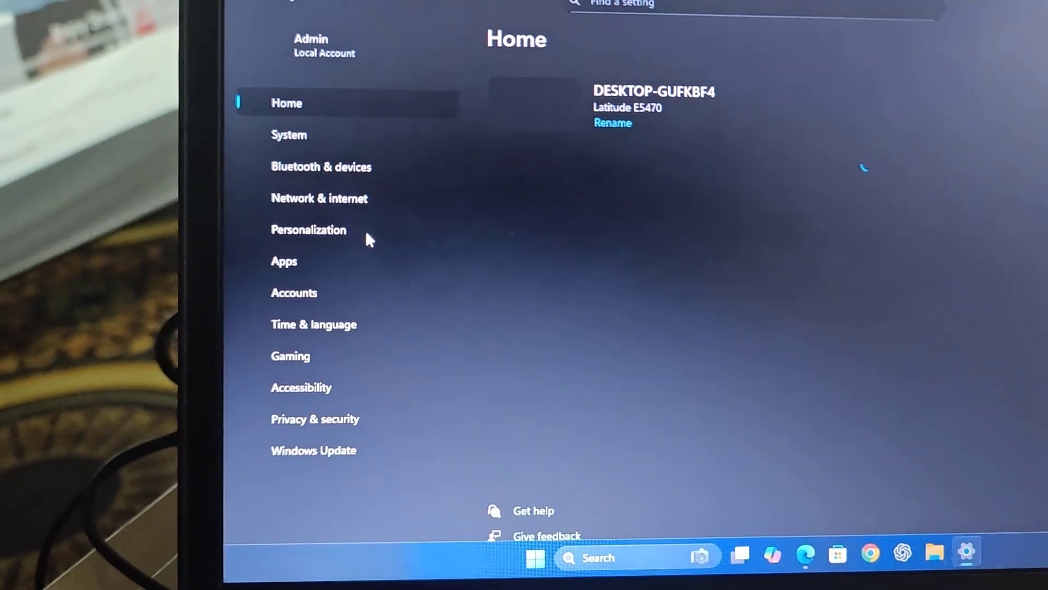
click(289, 135)
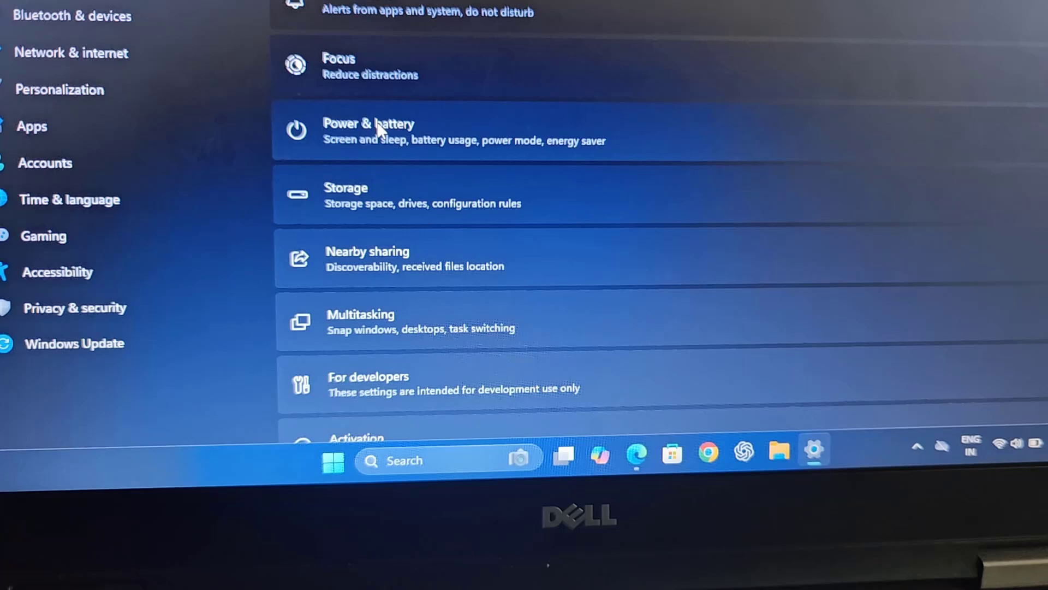
scroll(down, 3)
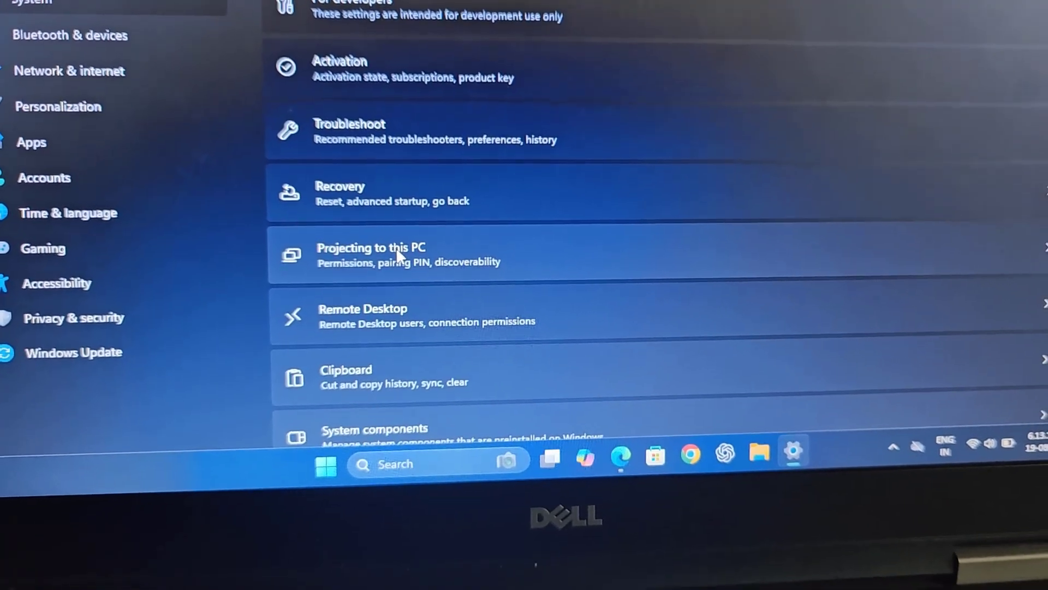
click(371, 253)
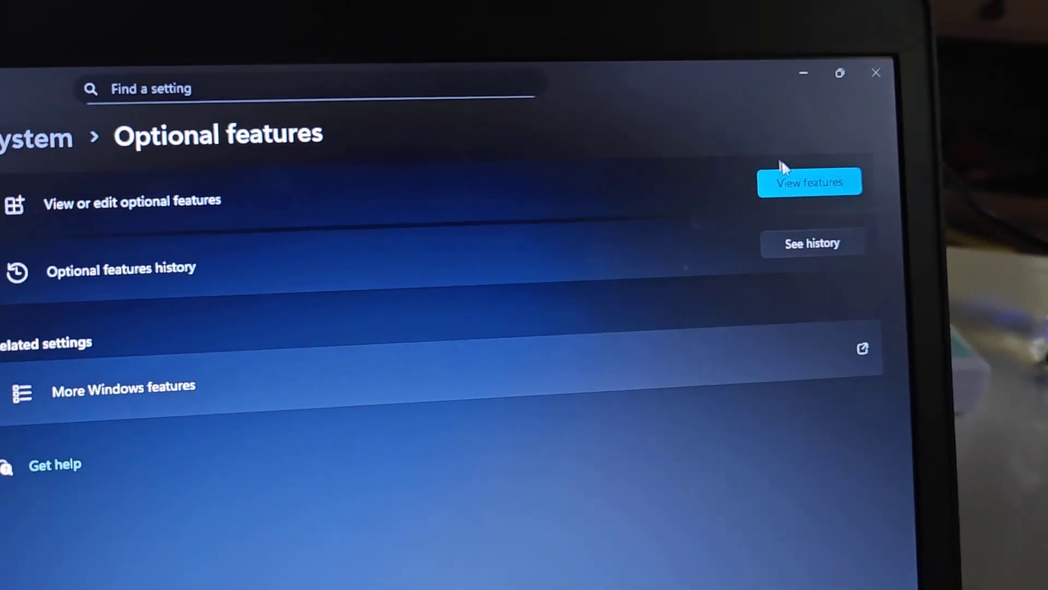
click(809, 181)
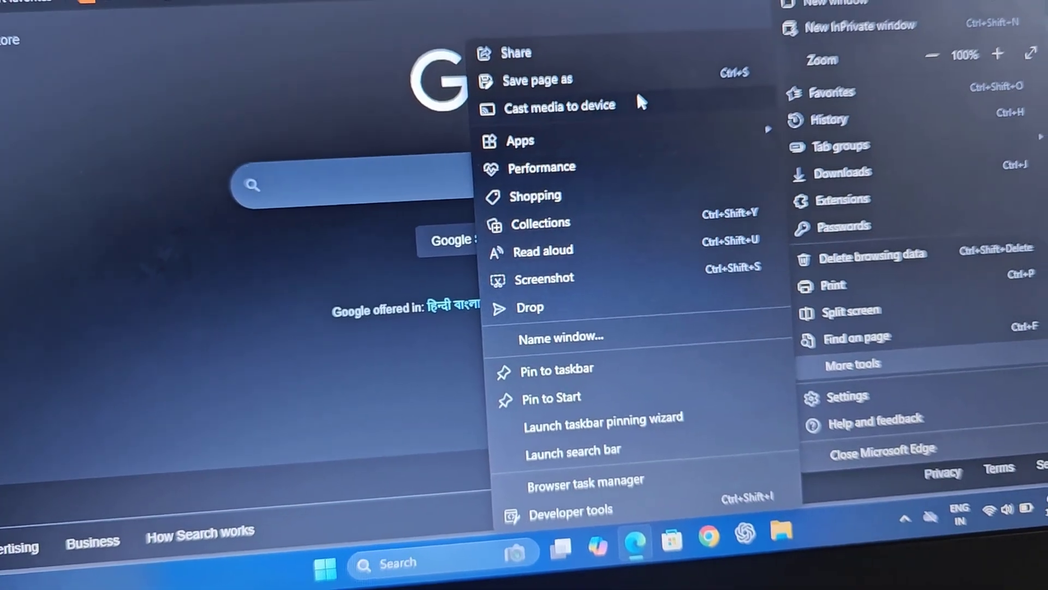
In Edge's cast panel, choose Cast screen as the source for the projector
click(555, 105)
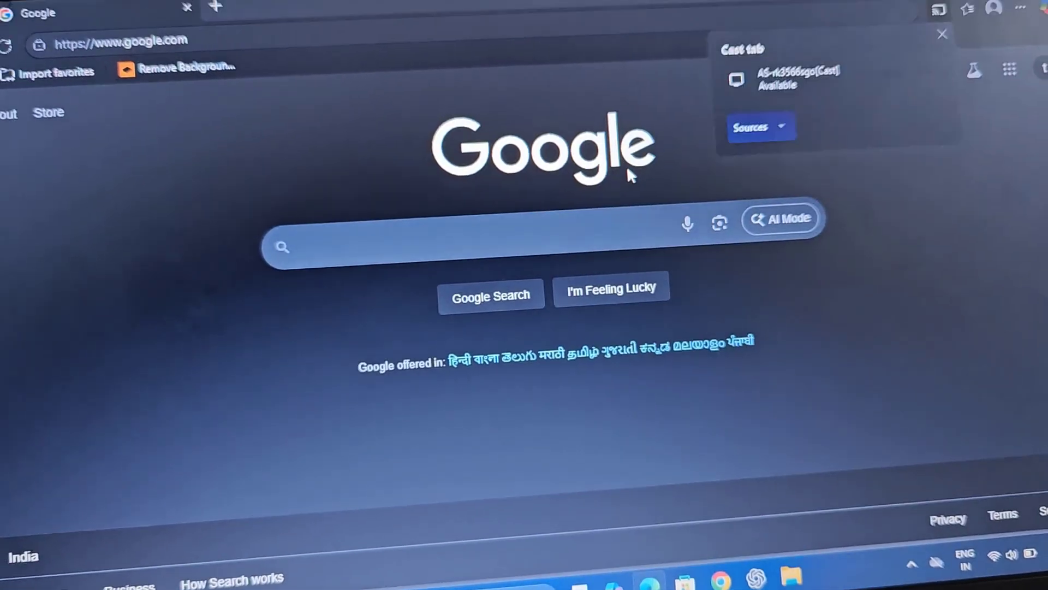
click(762, 127)
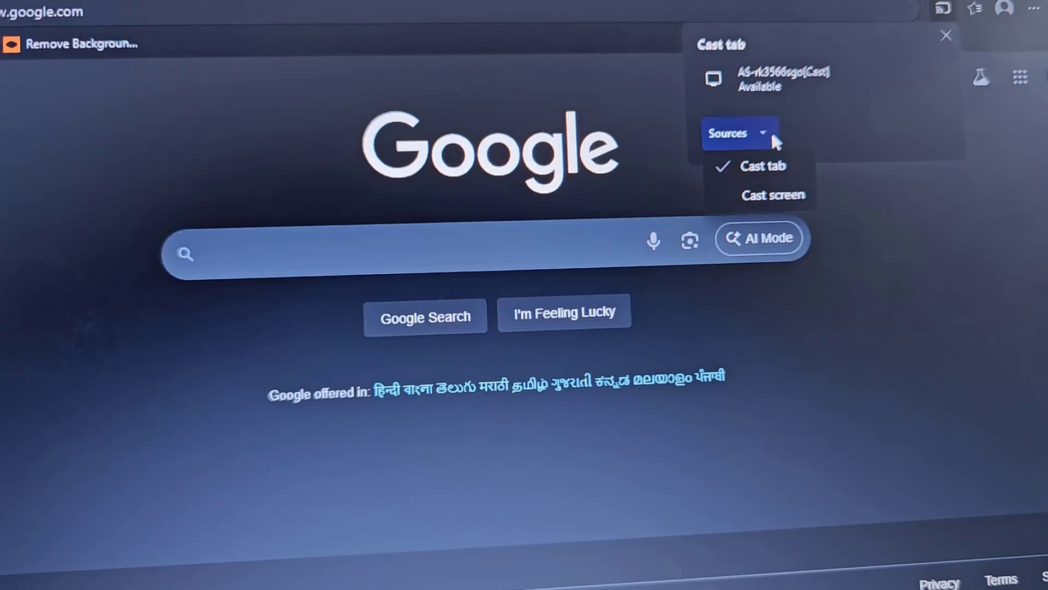
click(773, 194)
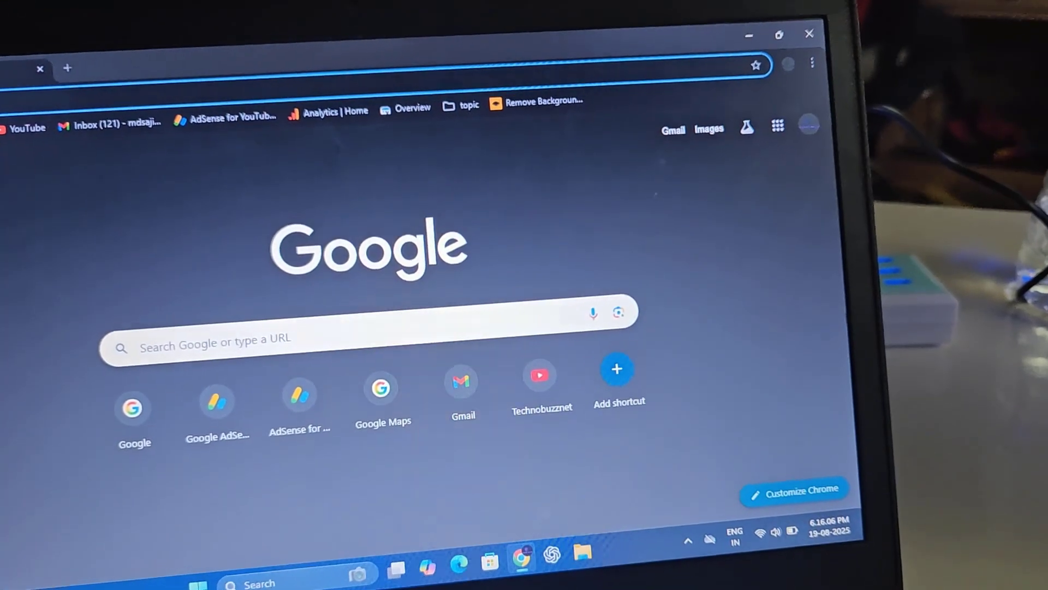
From Chrome's menu, start casting to the projector via Cast, save, and share
click(806, 61)
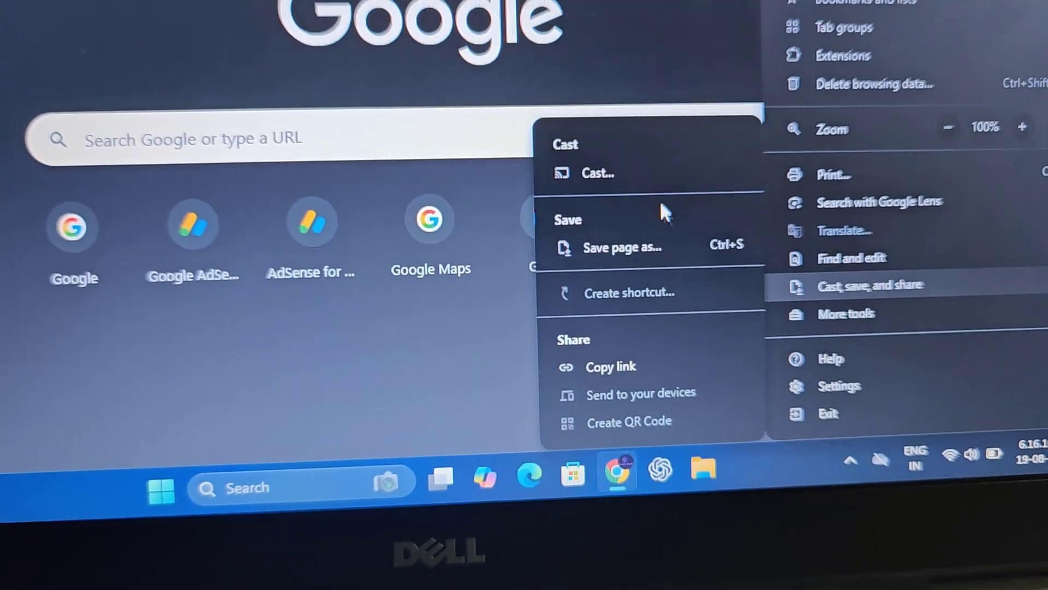
click(596, 172)
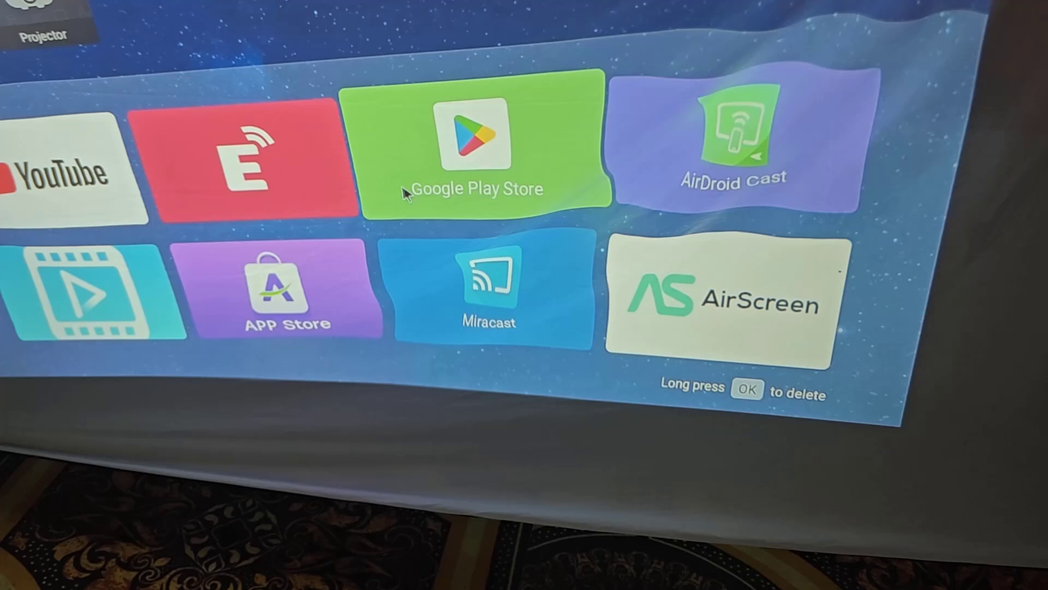
Launch Google Play Store on the projector and activate its app search field
click(473, 141)
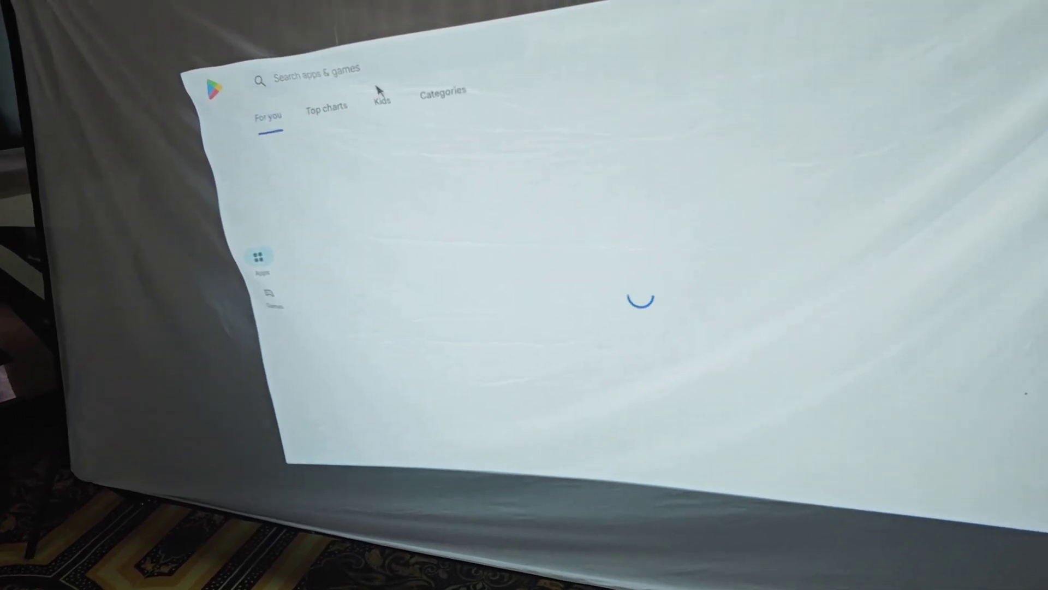
click(314, 77)
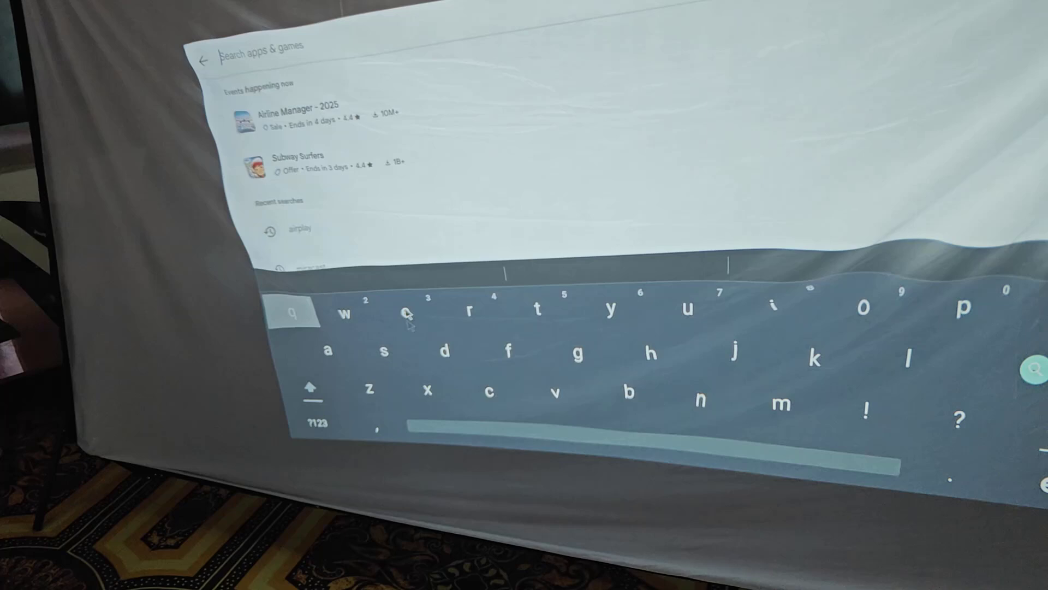